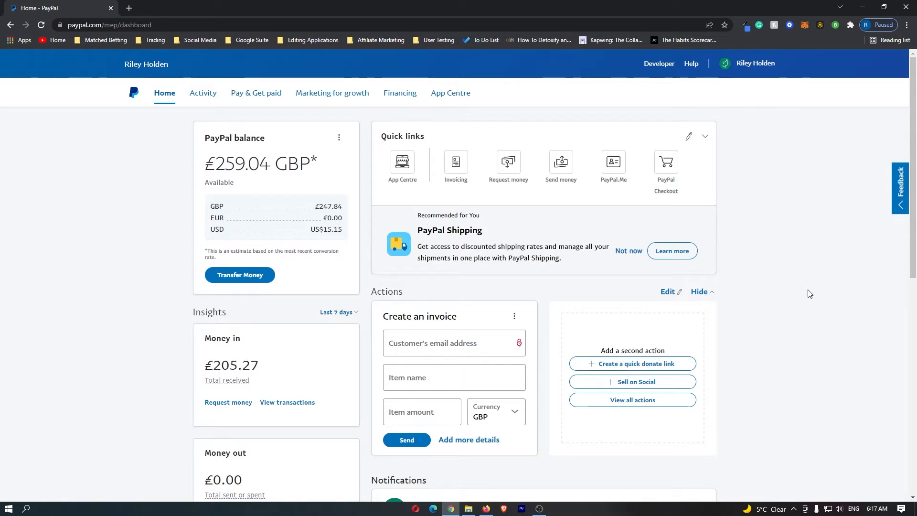
Open Profile settings from the account name menu at top right.
left_click(754, 63)
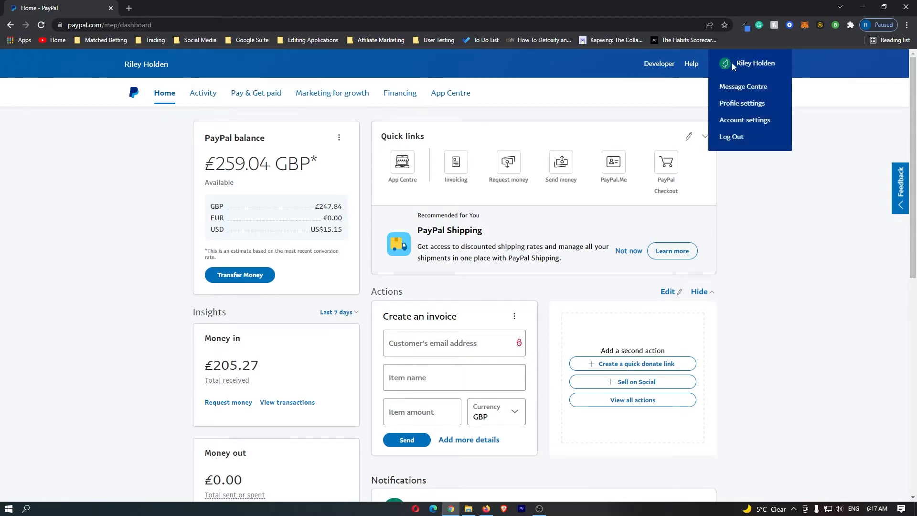
mouse_move(741, 103)
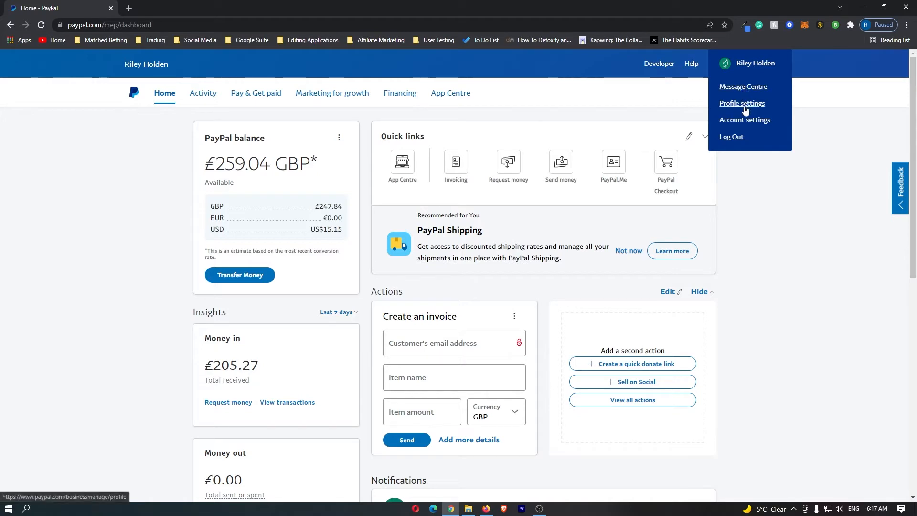
left_click(741, 103)
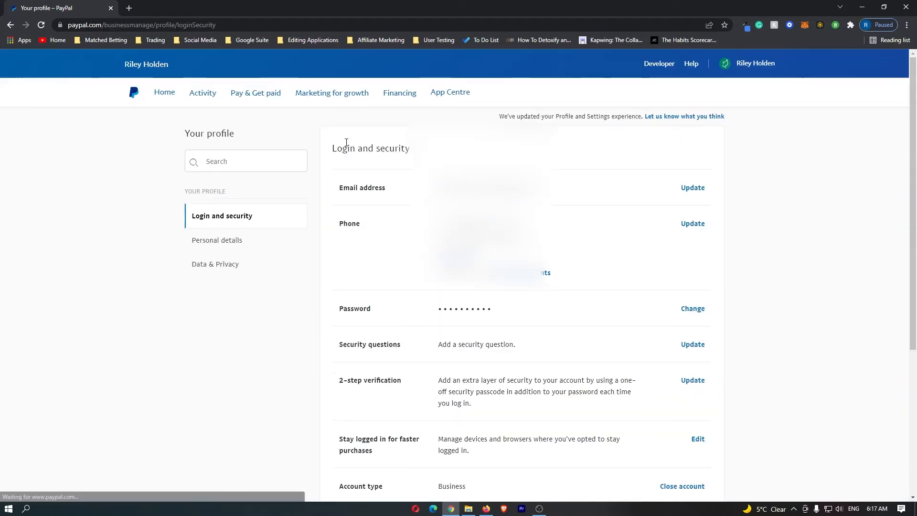
Choose Update next to Email address on the Login and security page.
double_click(361, 187)
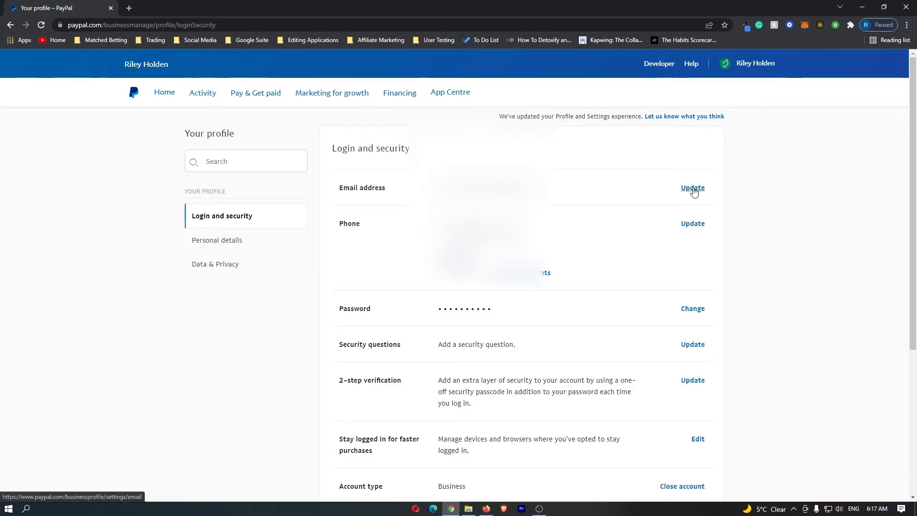
left_click(692, 188)
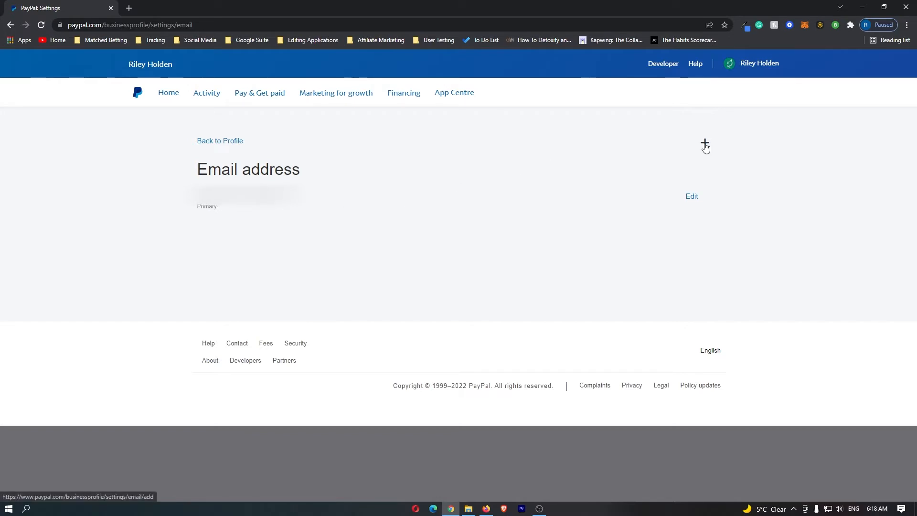
Enter an additional email address with the + option and submit it.
left_click(704, 146)
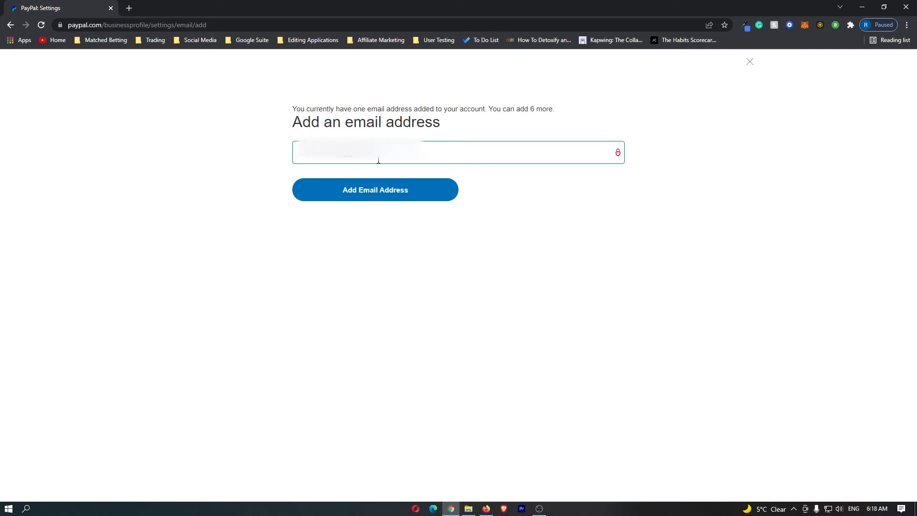
left_click(375, 189)
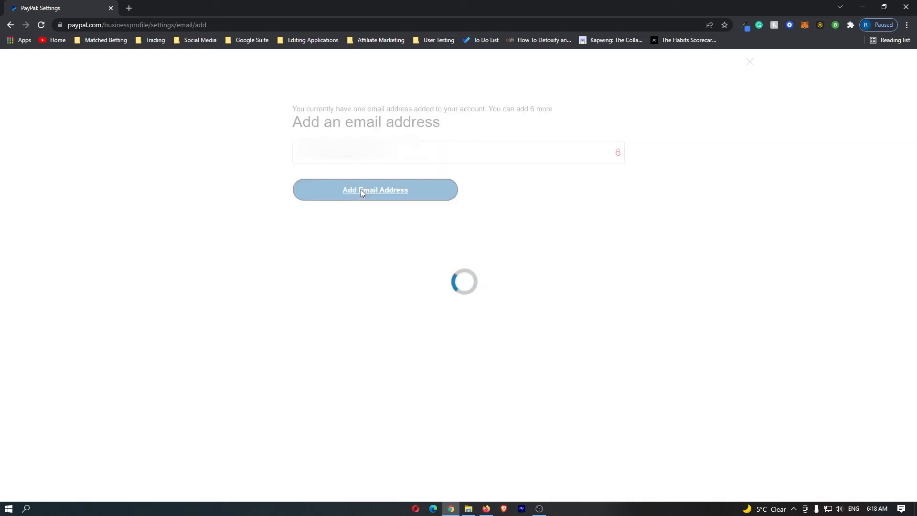
left_click(375, 189)
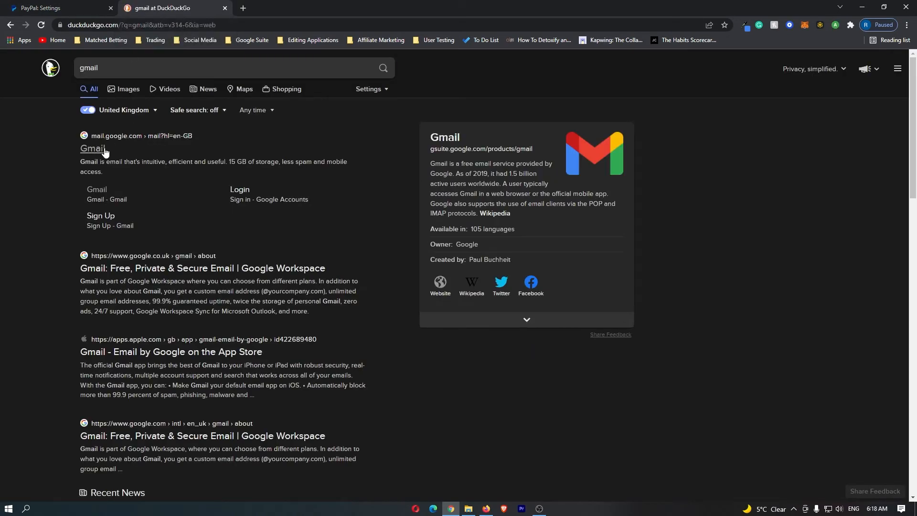
Open Gmail and follow the 'Confirm your email address' link in PayPal's email.
left_click(92, 149)
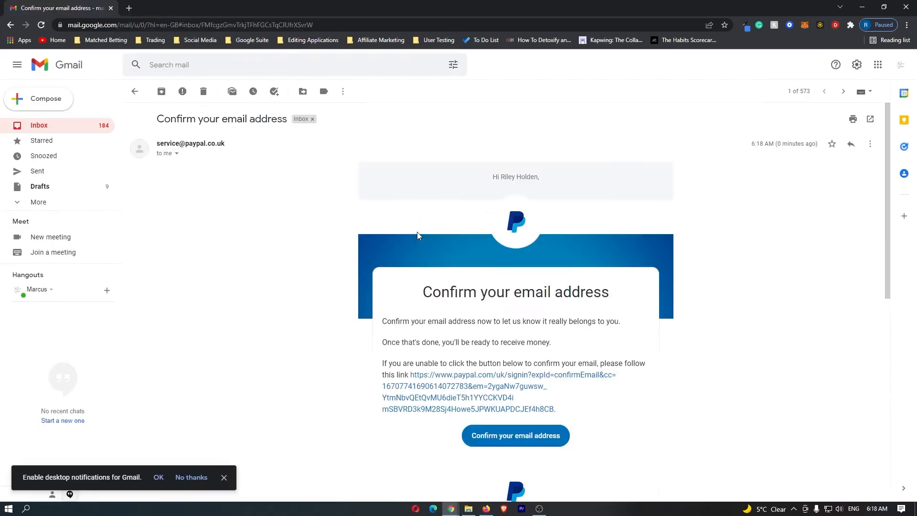
mouse_move(485, 439)
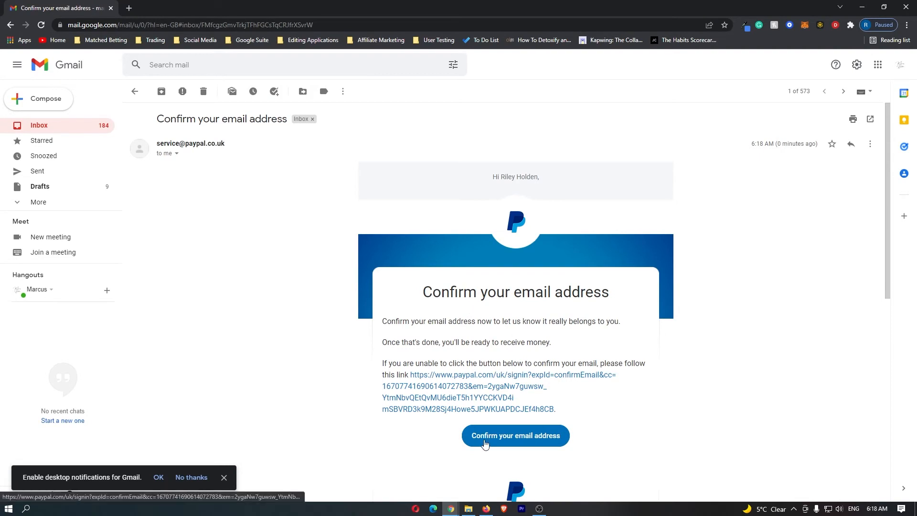
left_click(515, 435)
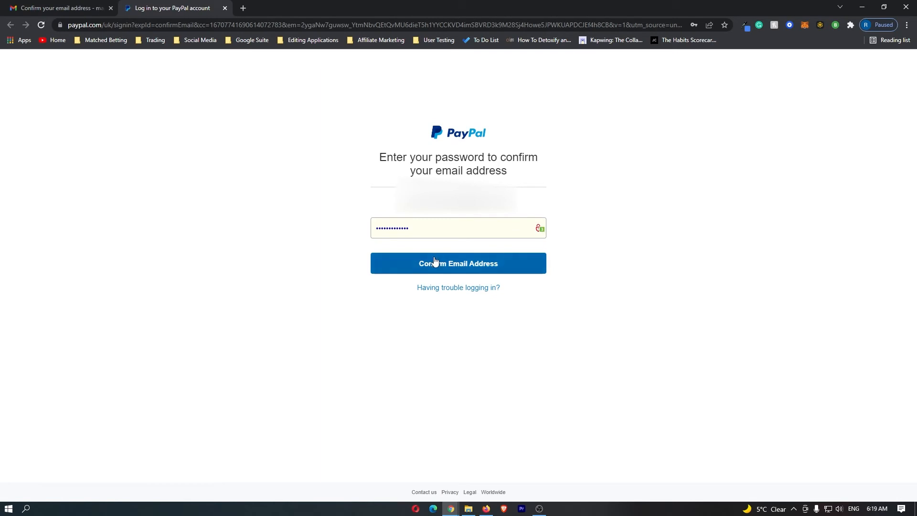
Submit Confirm Email Address with the entered password and wait for the dashboard.
left_click(457, 263)
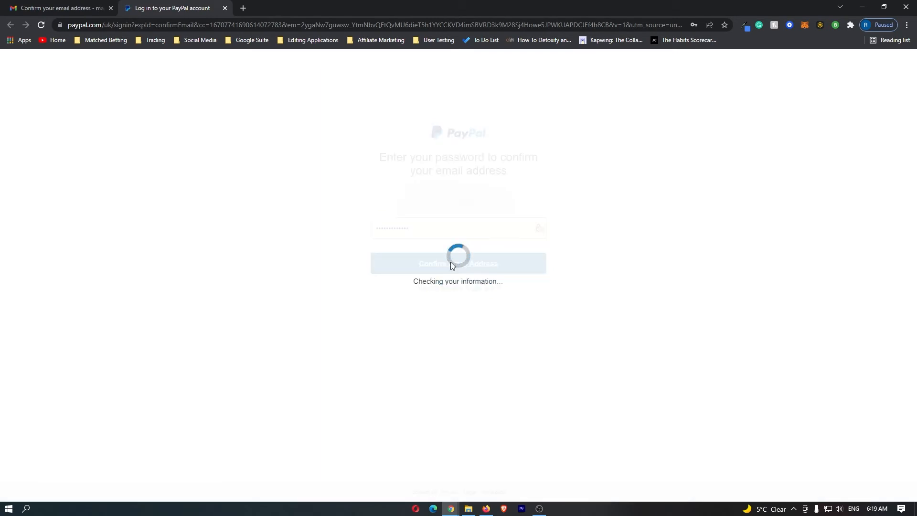
left_click(458, 263)
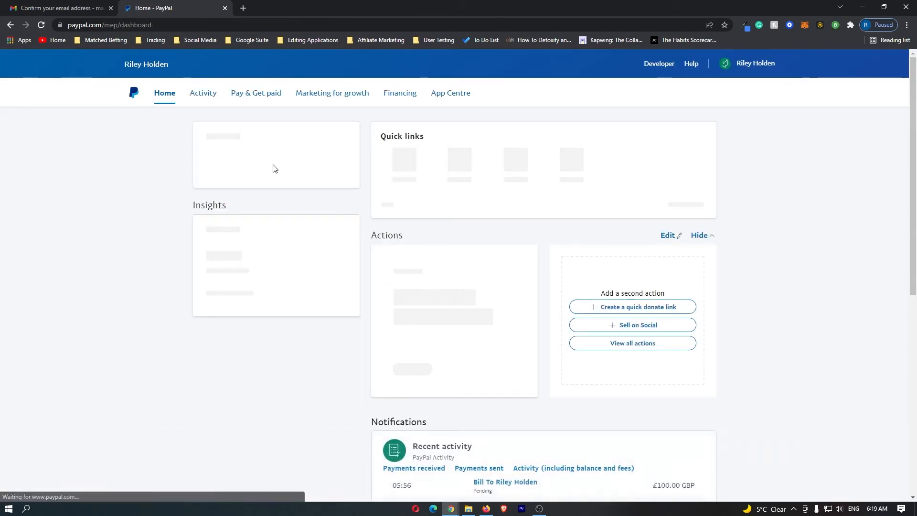